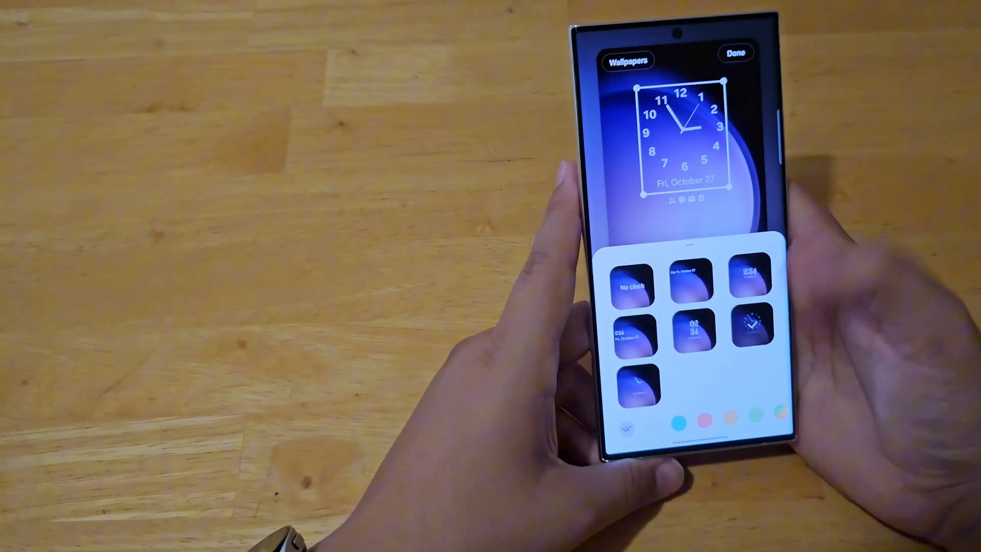
# - Swap the analog clock for the stacked serif digital clock style
pyautogui.click(703, 289)
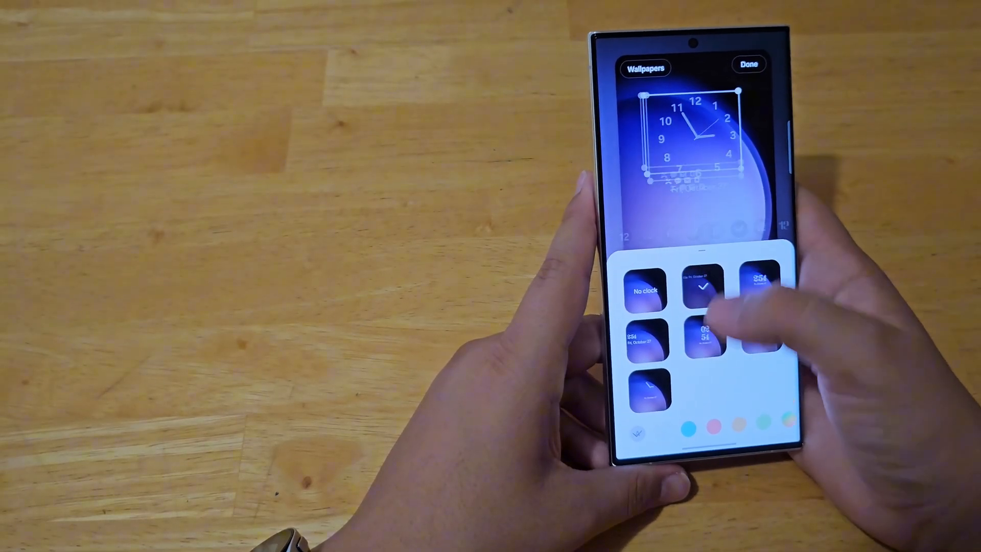
pyautogui.click(707, 334)
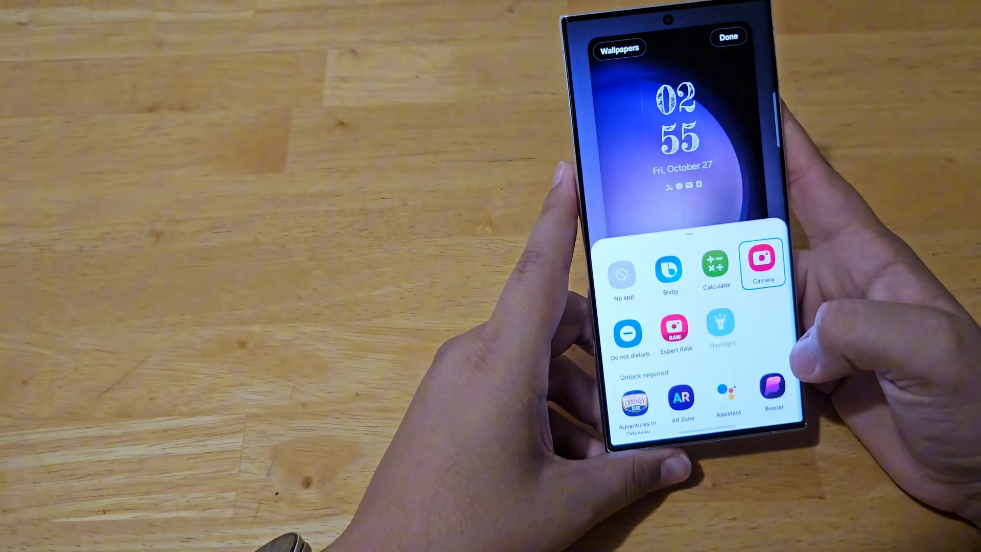
# - Scroll the app list to find Camera for the lock screen shortcut
pyautogui.scroll(3)
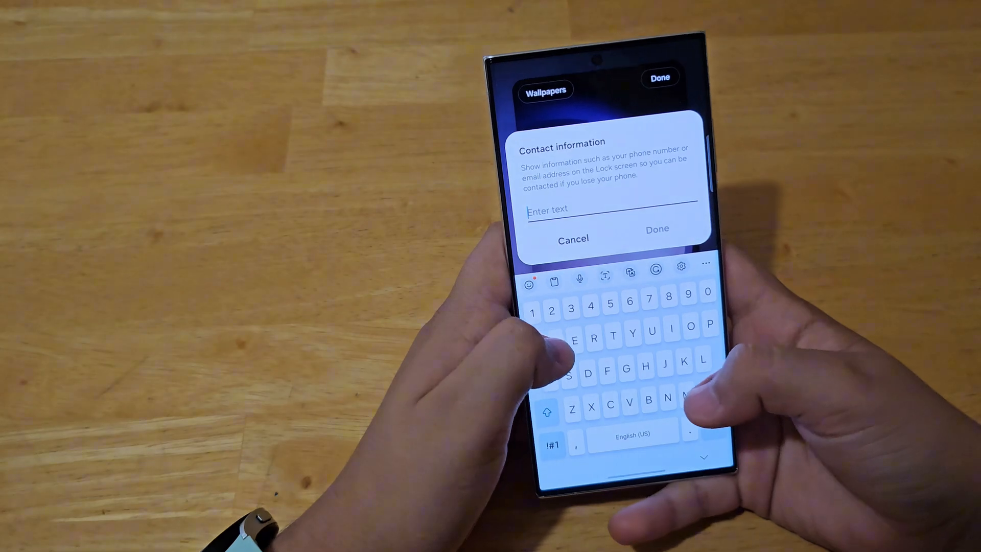
# - Enter 'Will' as the lock screen contact information text
pyautogui.write('WillTech')
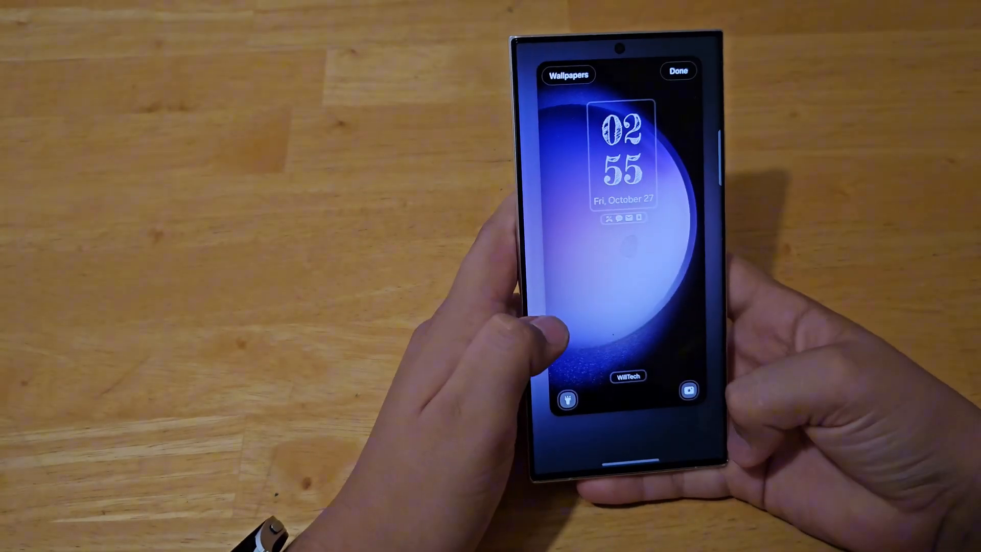
pyautogui.click(568, 75)
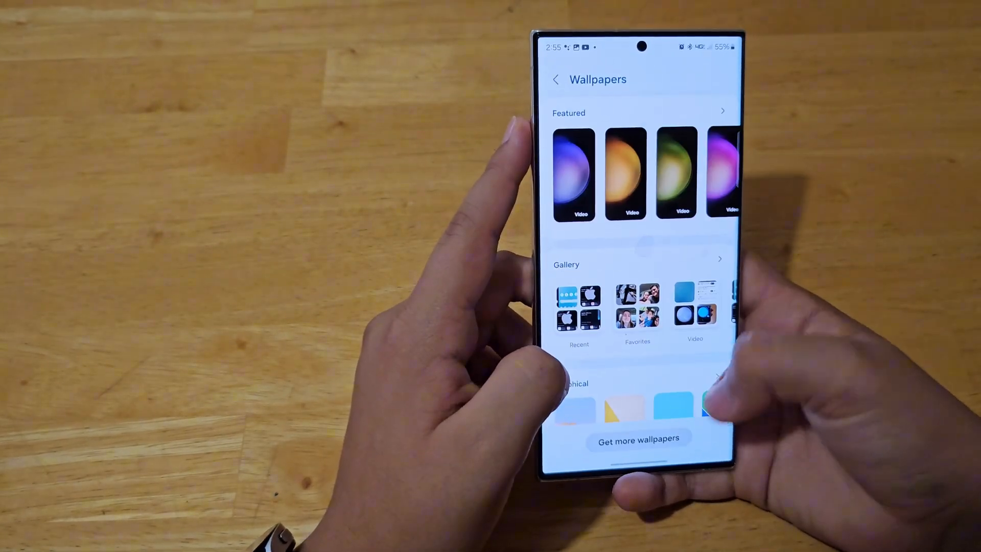
# - Open the Graphical wallpaper collection to pick a light blue wallpaper
pyautogui.click(695, 313)
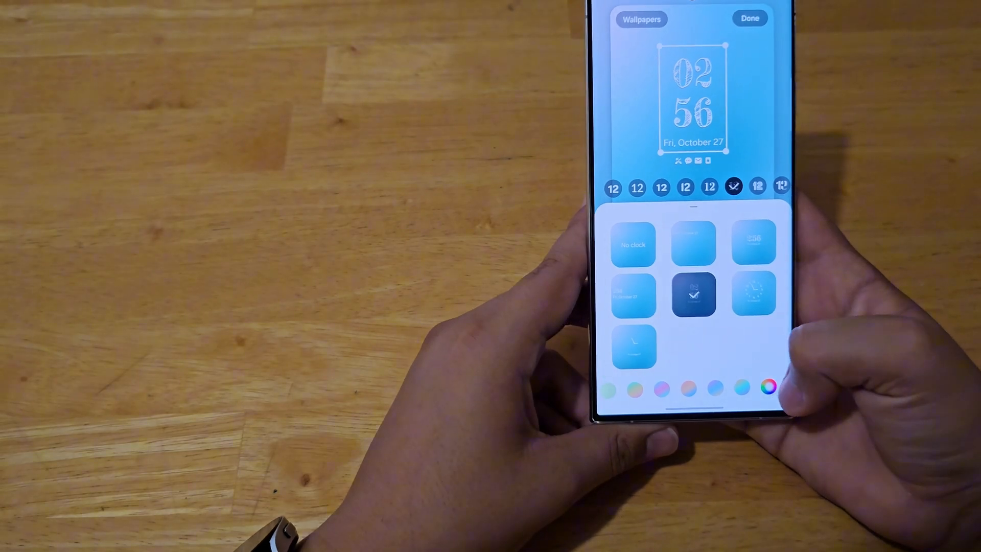
# - Give the serif clock a custom colour from the color wheel
pyautogui.click(769, 389)
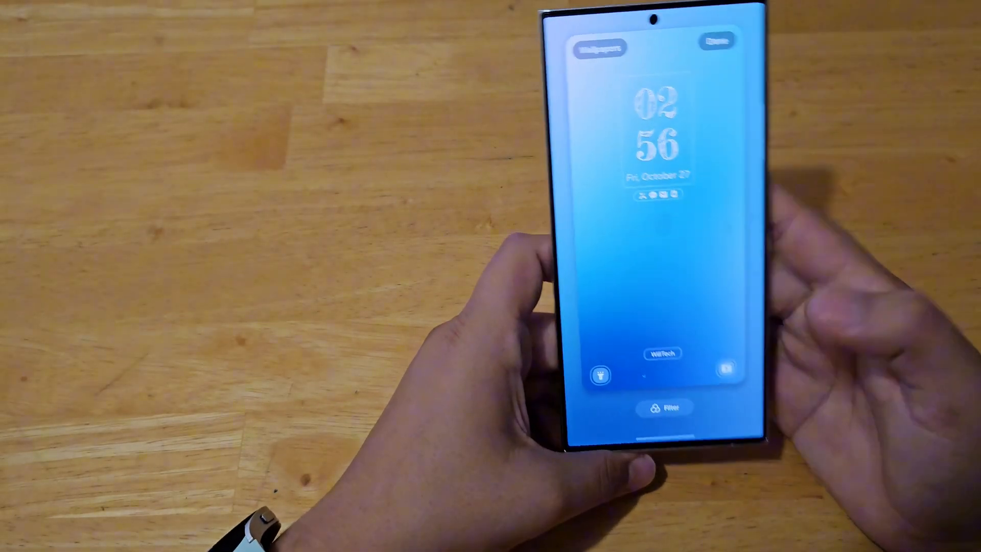
# - Show the blue filter thumbnails below the lock screen preview
pyautogui.click(665, 407)
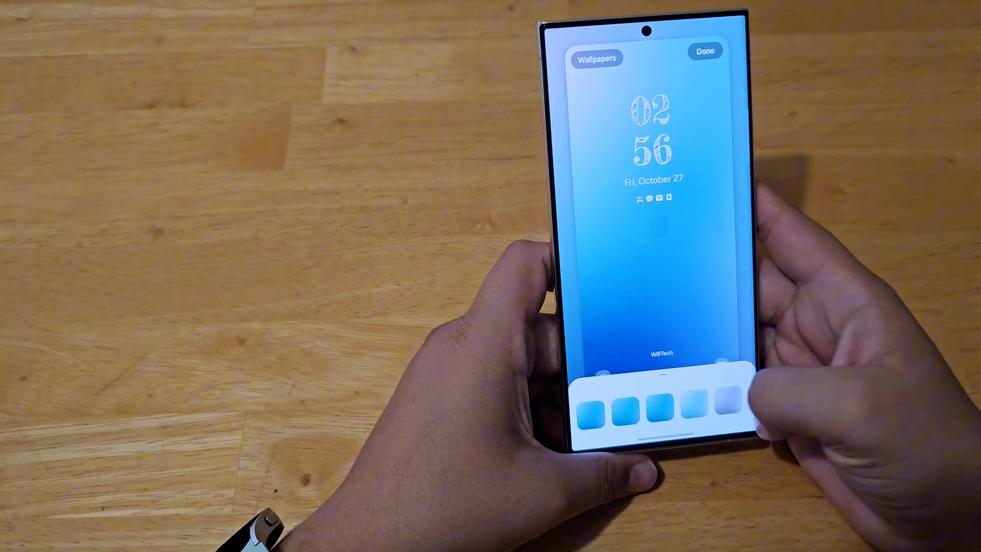